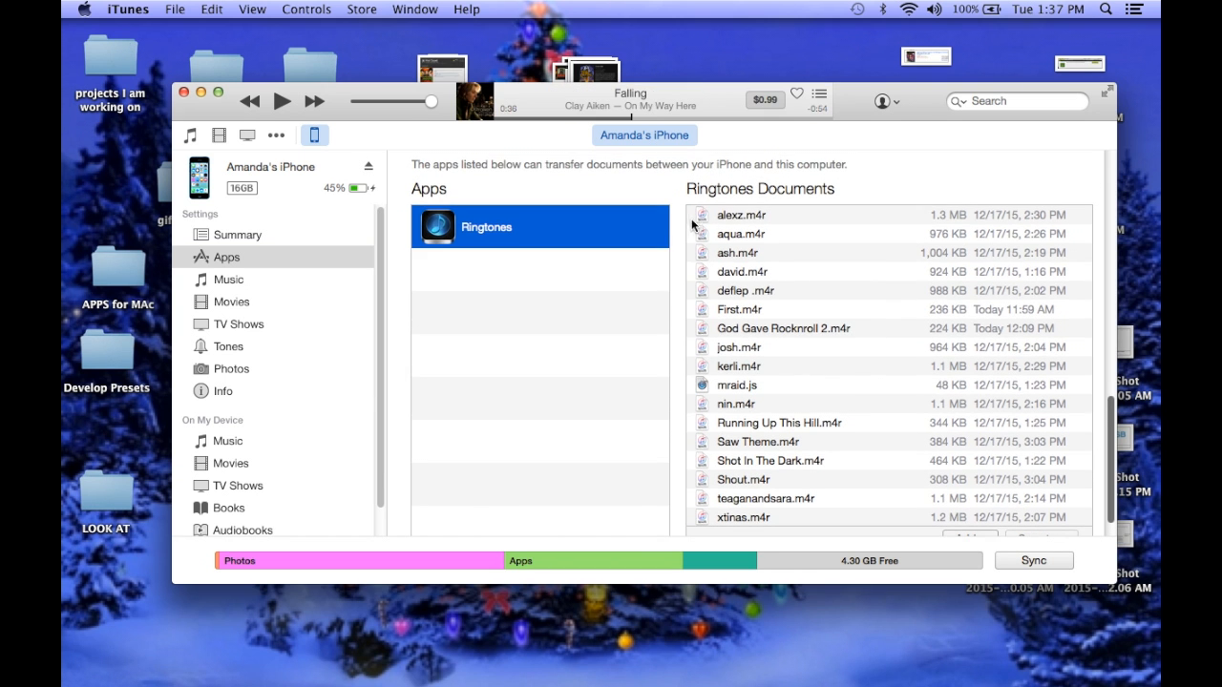
Select the aqua.m4r ringtone in the Ringtones app's shared Documents list.
click(741, 214)
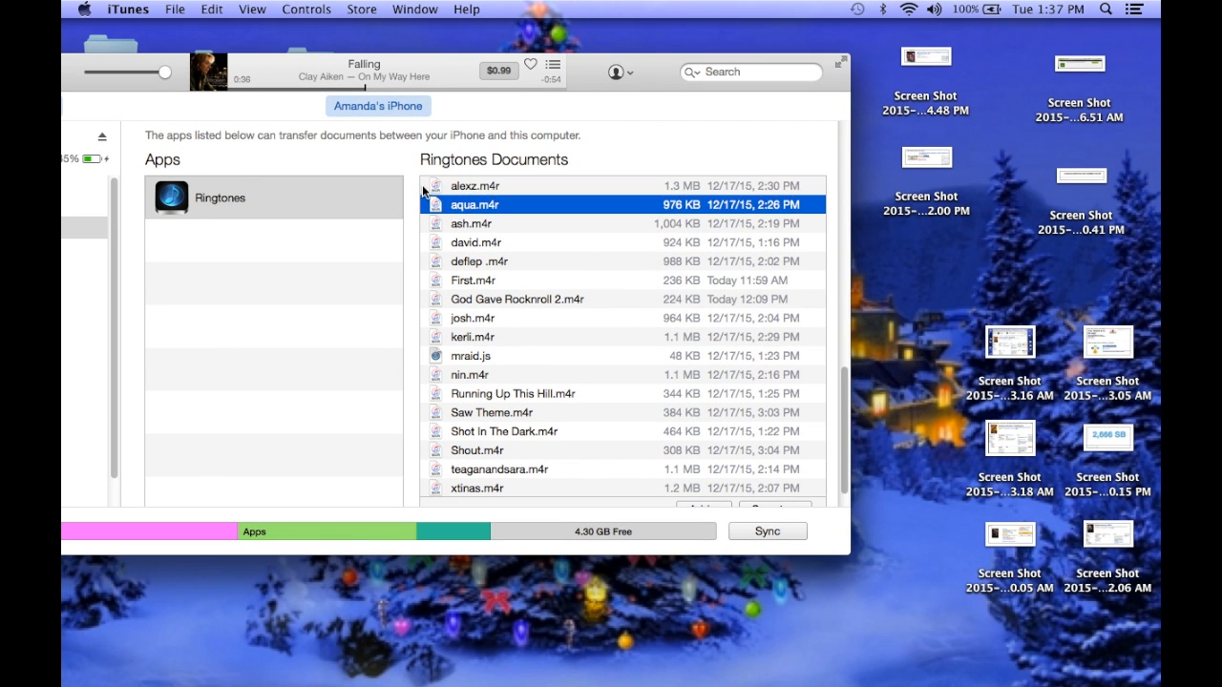
Save the selected ringtone .m4r files out to the desktop.
click(473, 186)
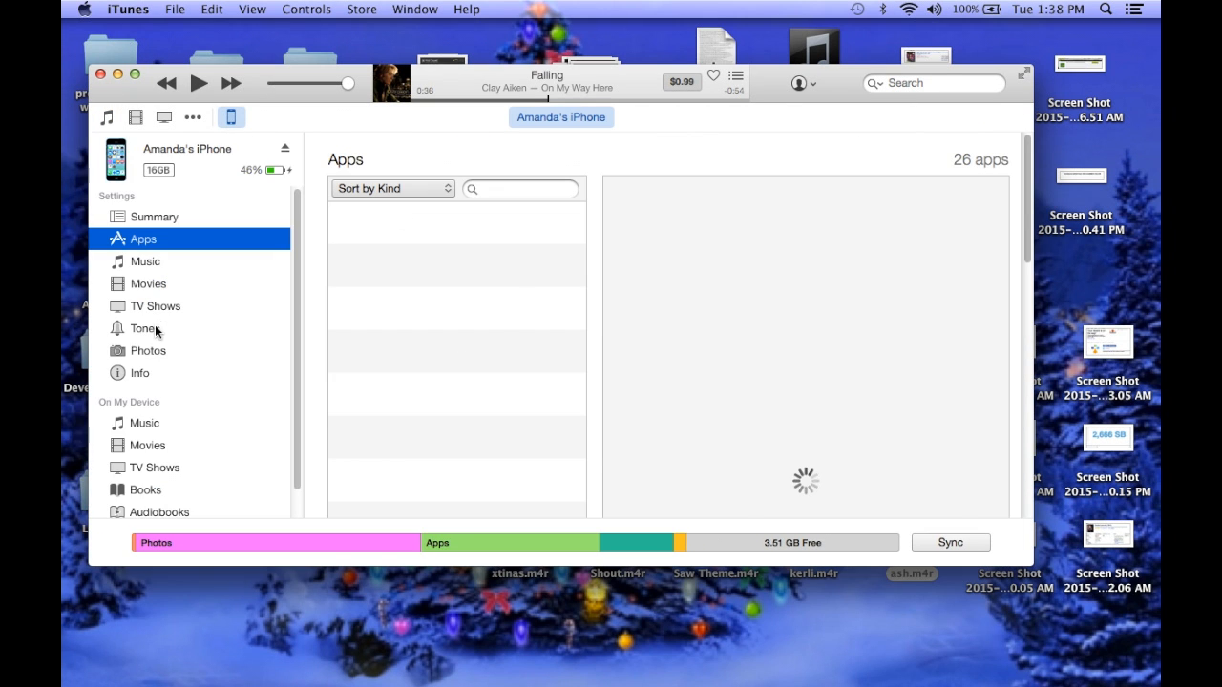
Show the iPhone's Tones sync settings from the device sidebar.
click(145, 328)
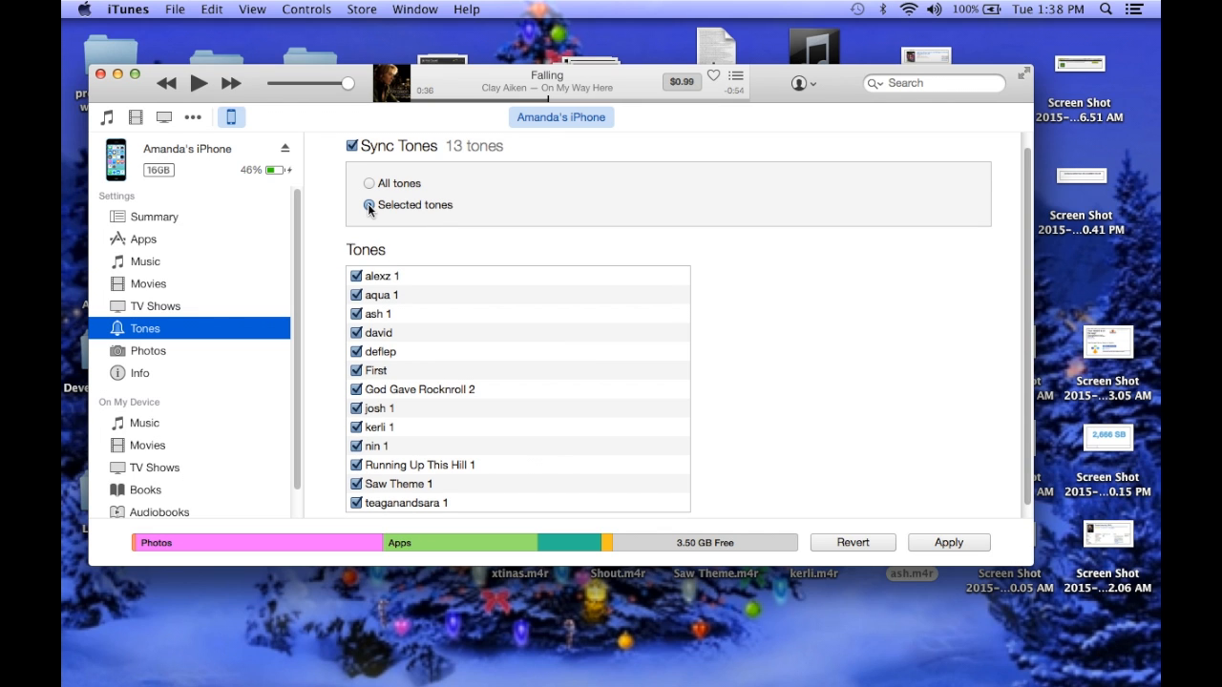
click(369, 206)
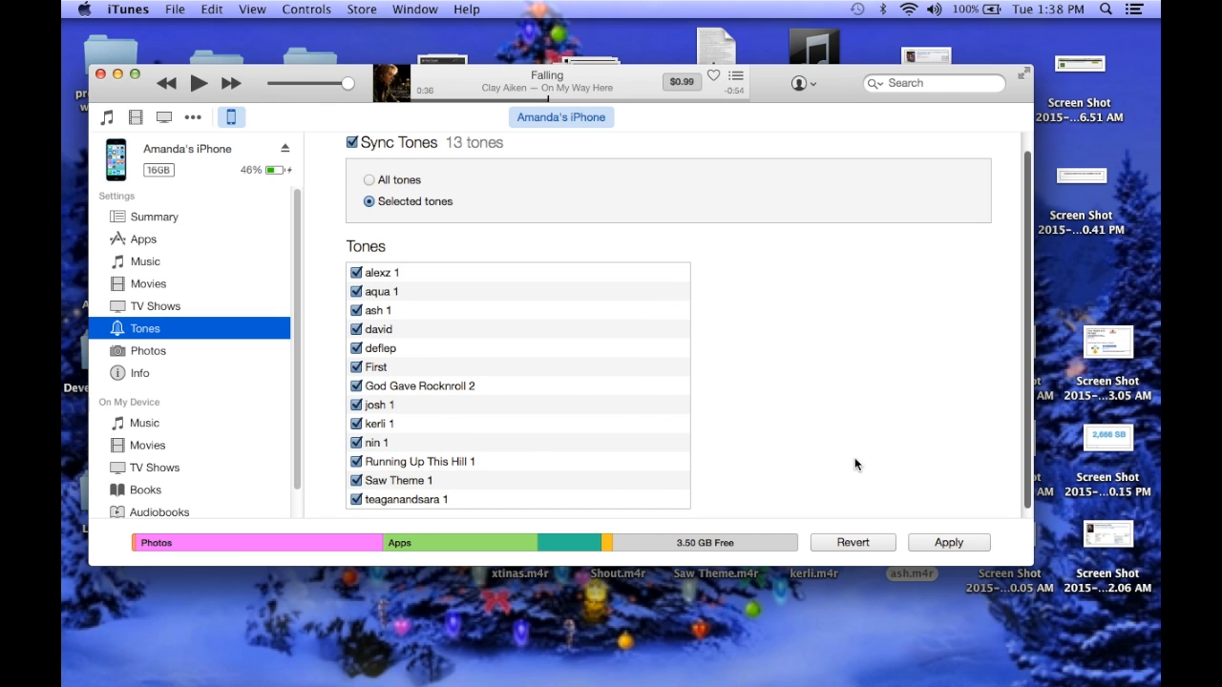
click(947, 543)
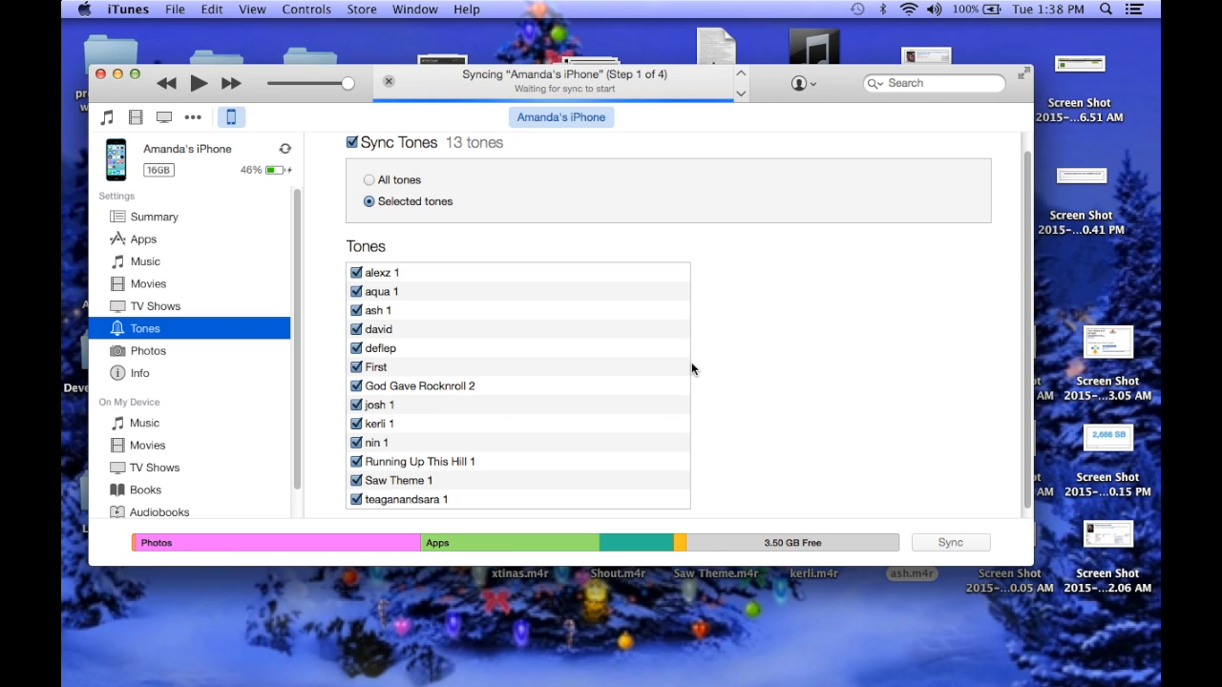